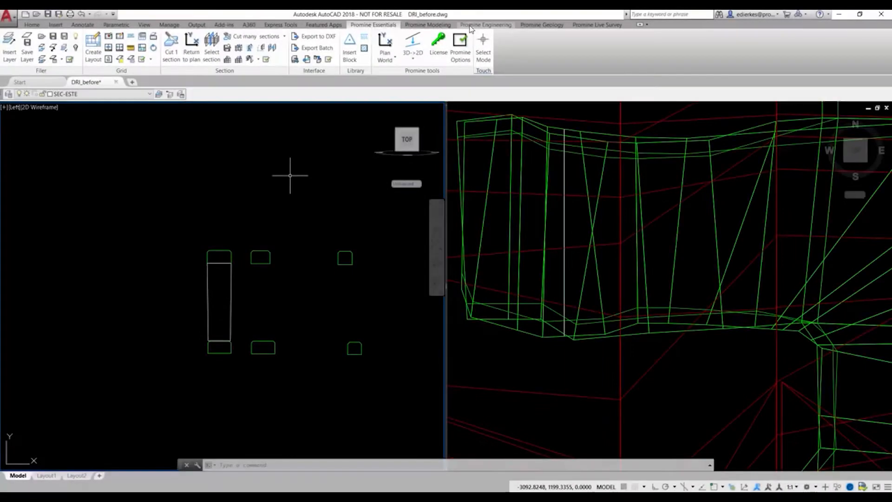
Switch the ribbon to the Promine Engineering tools.
click(489, 24)
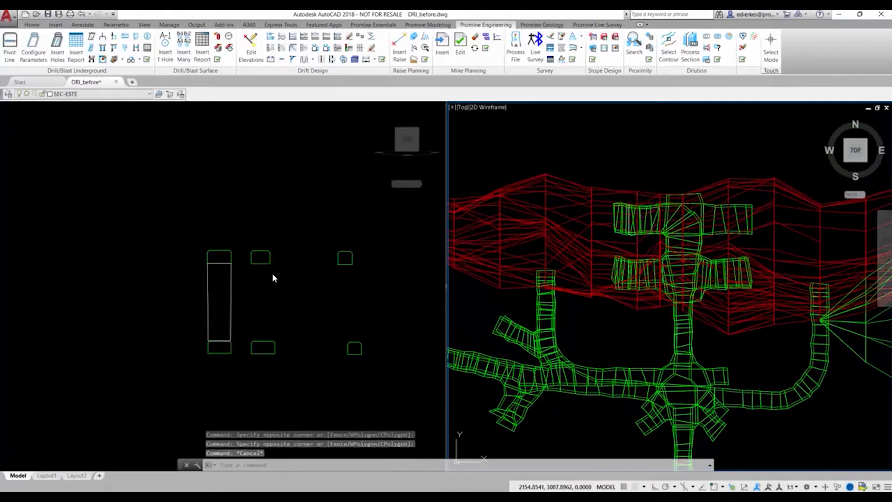
mouse_move(207, 325)
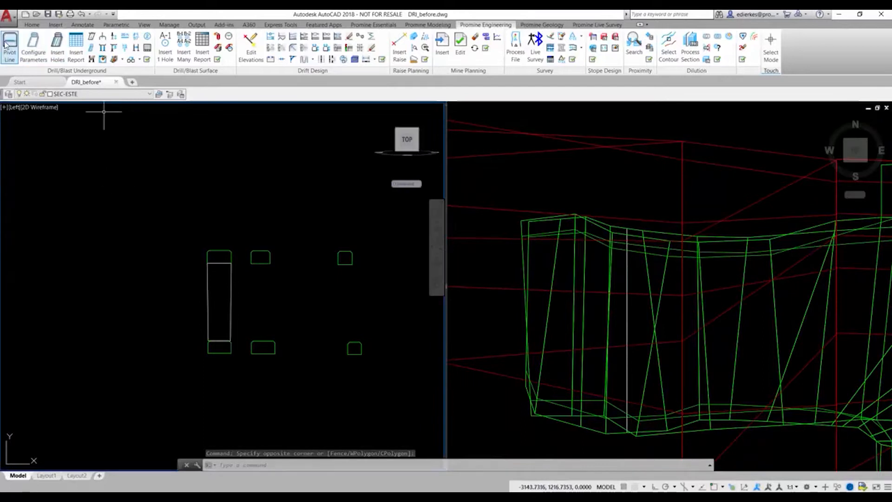
Start a flat pivot line using the CUBEX (TEMP) drill.
click(9, 42)
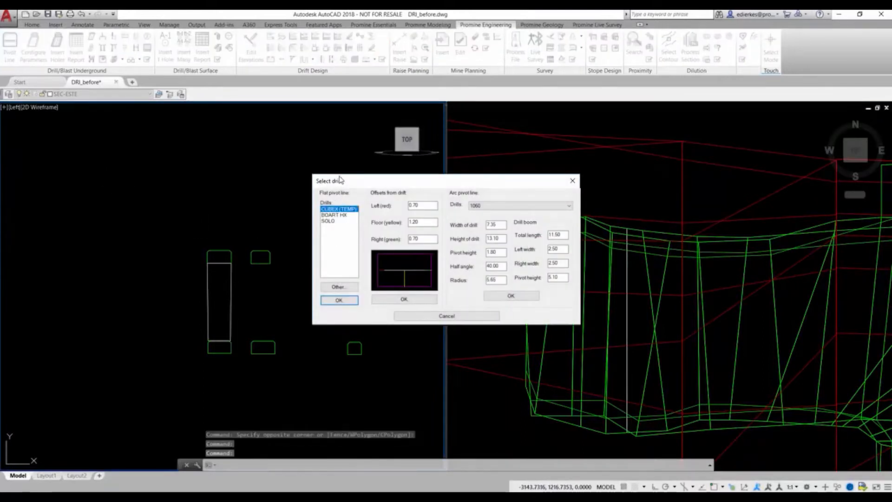
drag(330, 180, 259, 144)
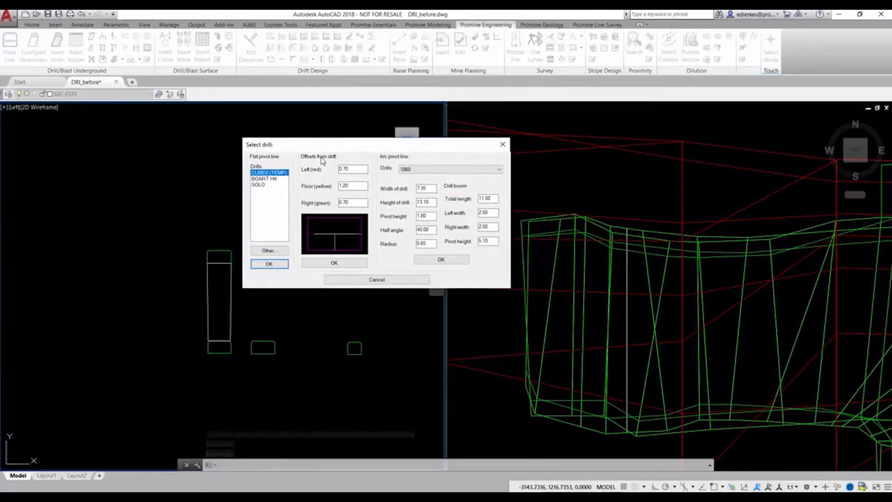
mouse_move(397, 247)
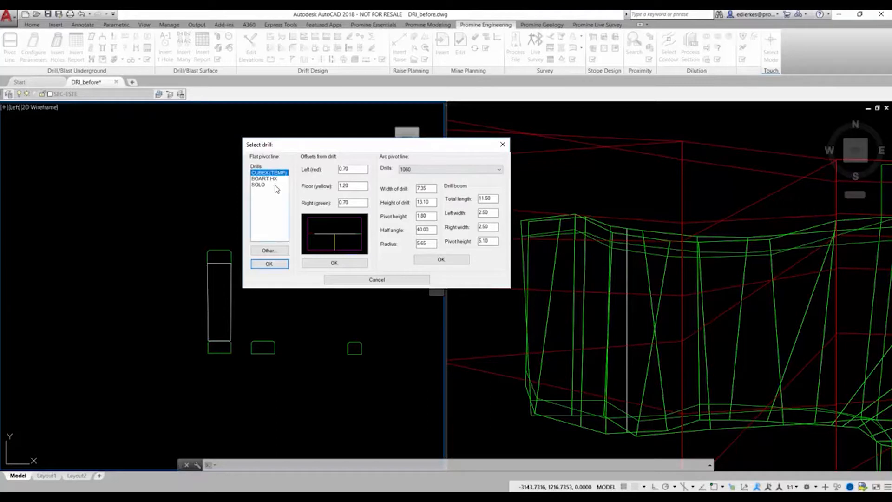
click(262, 185)
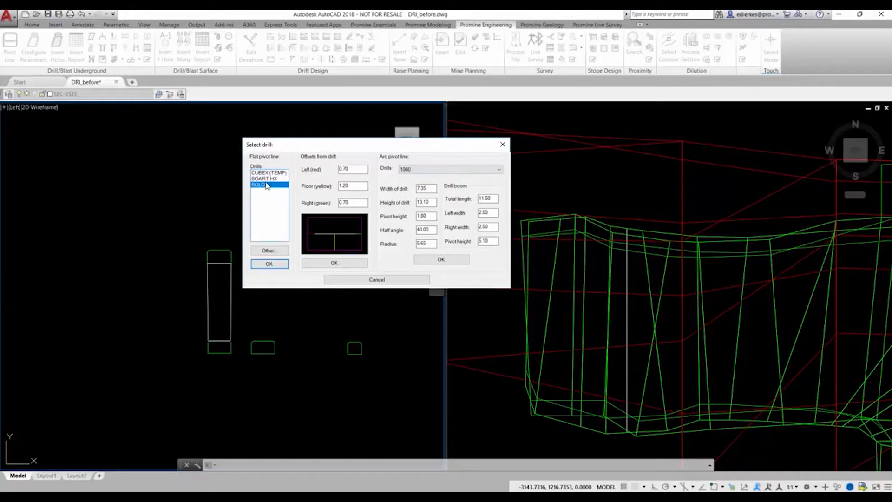
click(268, 172)
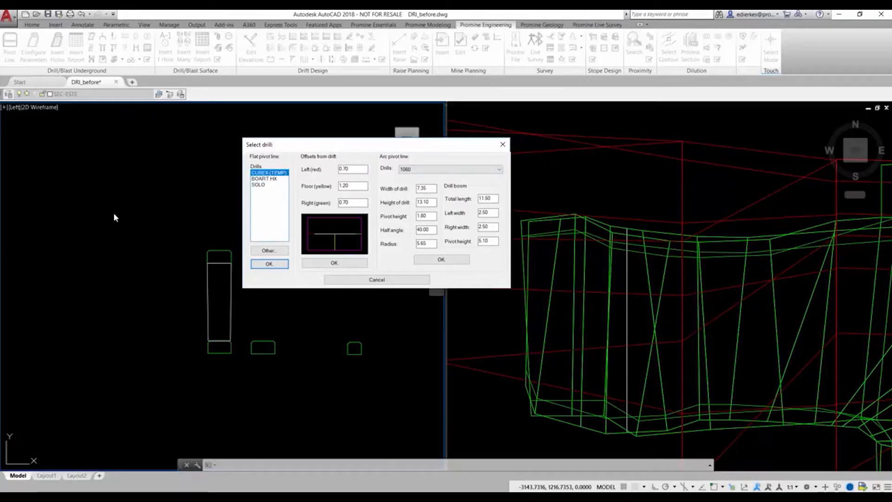
mouse_move(277, 185)
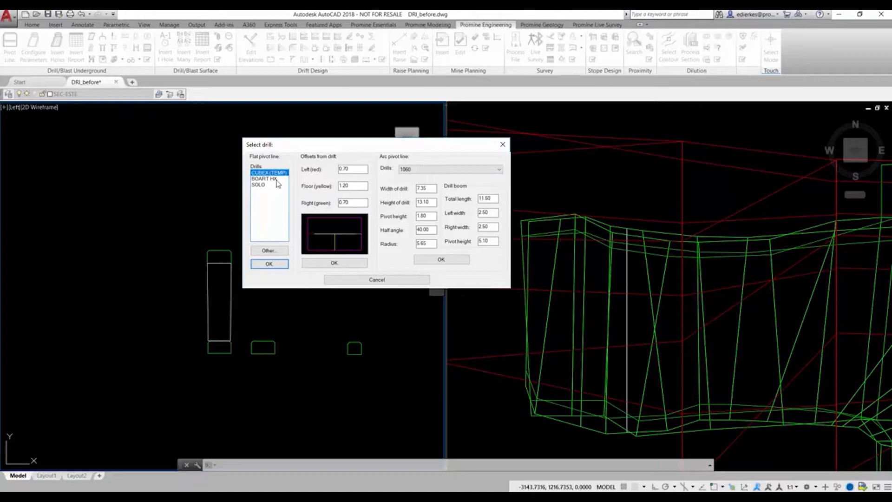
mouse_move(274, 181)
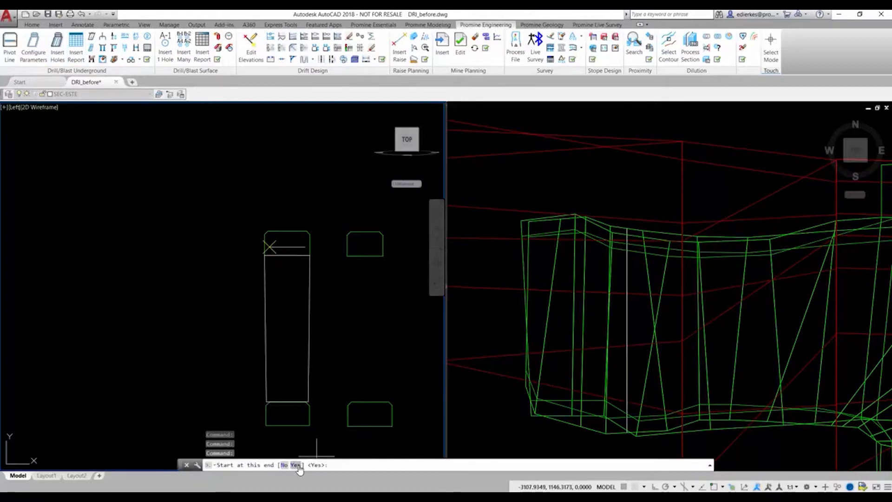
Start the hole layout from this end of the pivot line.
click(291, 465)
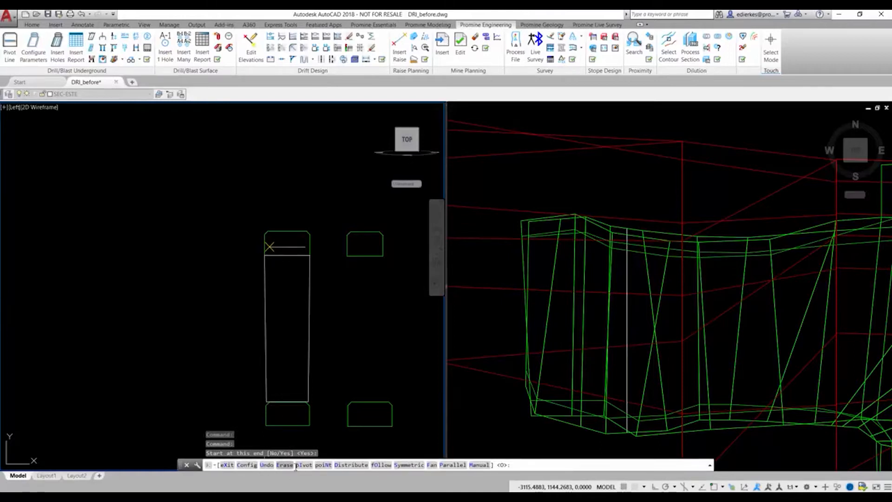
mouse_move(349, 470)
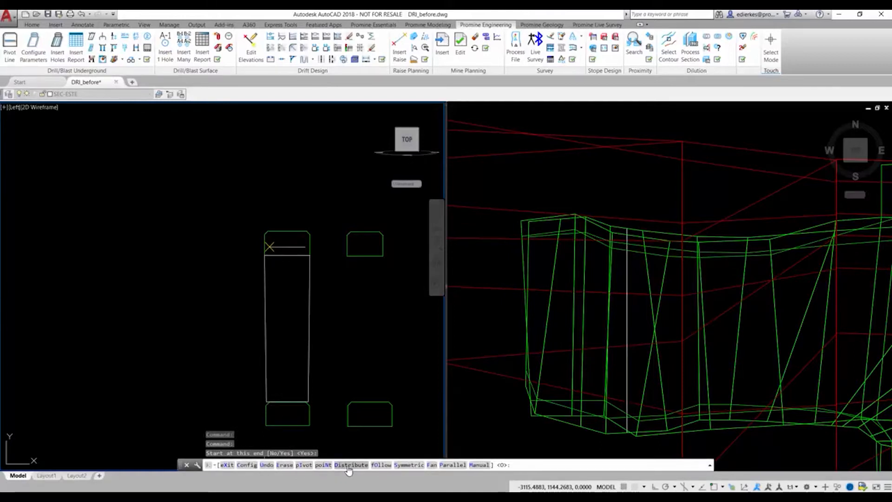
mouse_move(431, 468)
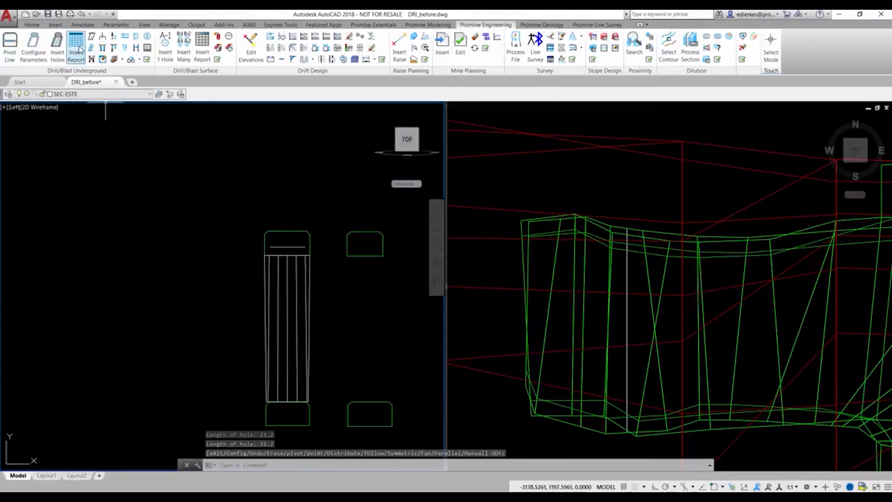
Insert a Drilling report table and accept the section annotation settings.
click(75, 42)
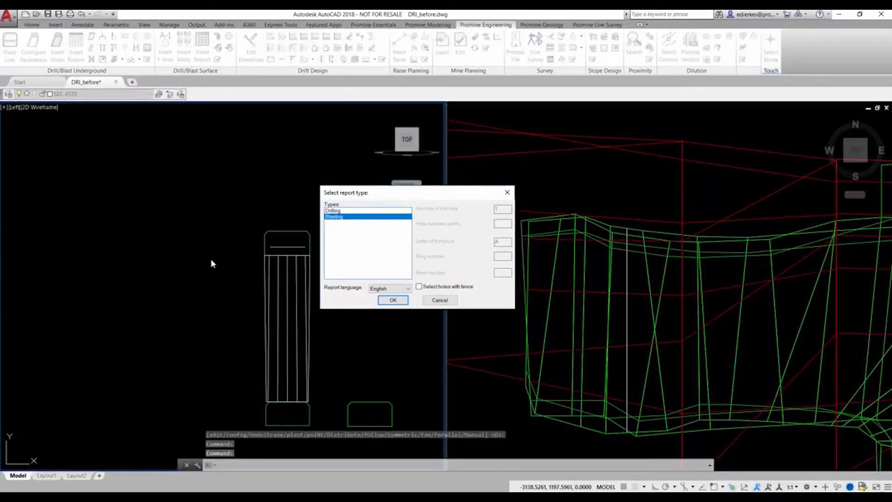
click(333, 210)
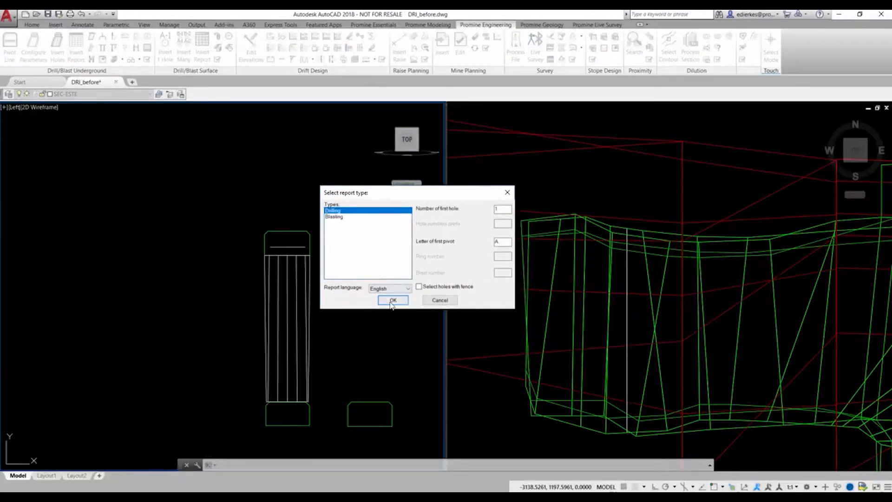
click(392, 300)
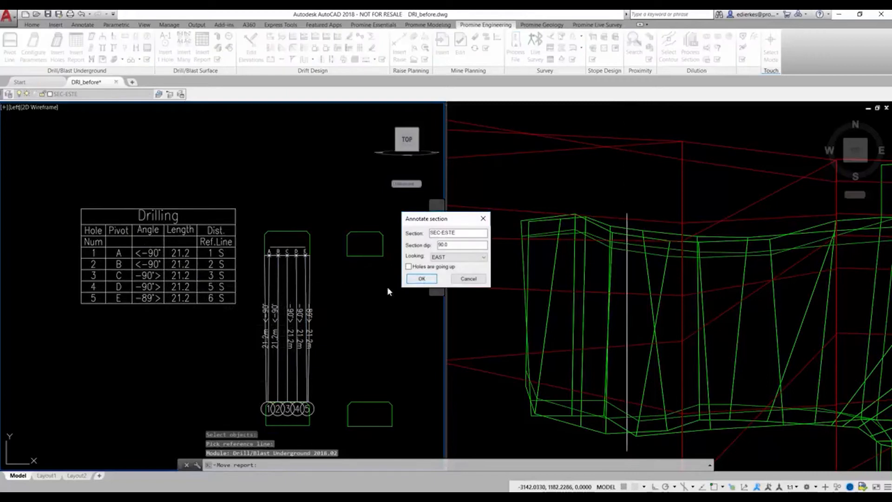
click(422, 278)
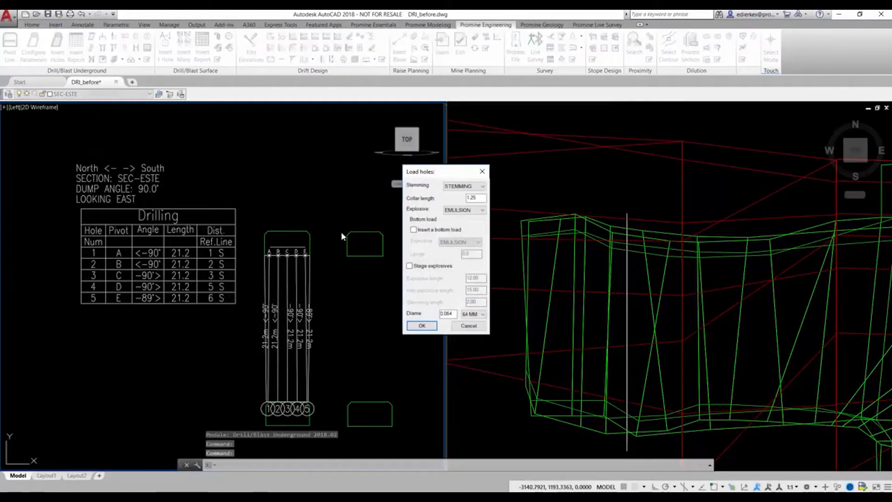
Load the five drill holes with EMULSION explosive.
click(484, 209)
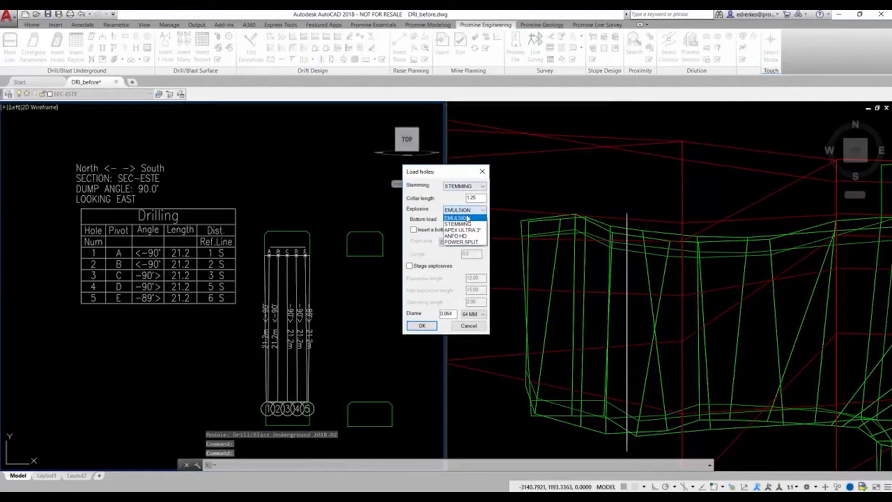
mouse_move(463, 241)
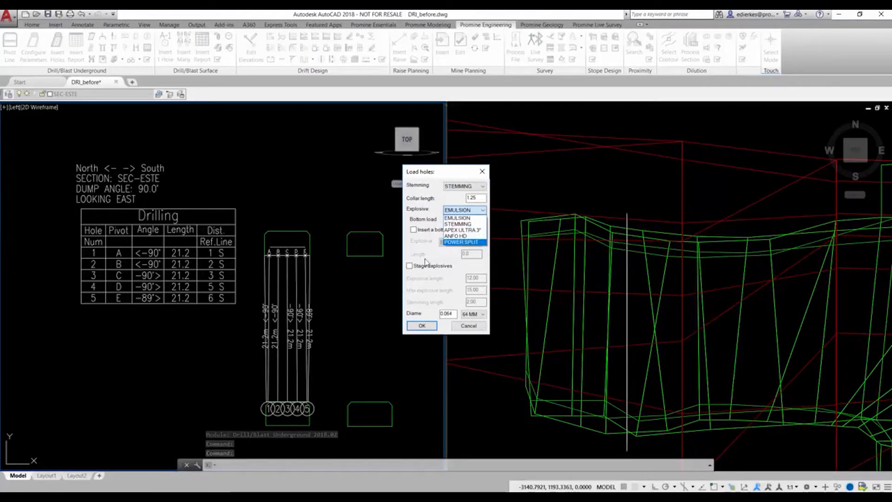
click(456, 217)
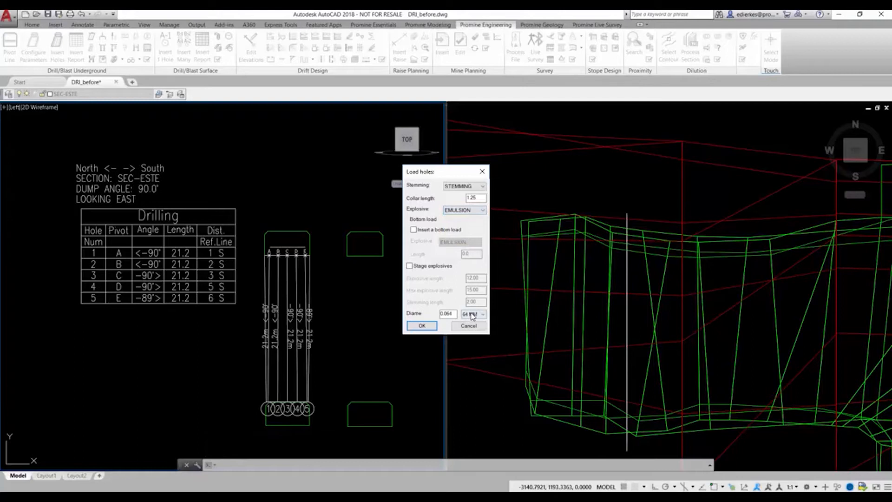
click(421, 325)
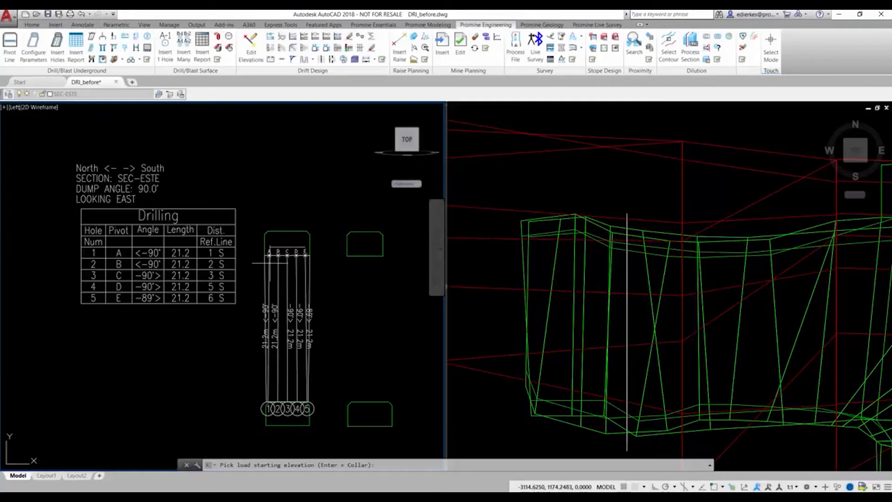
drag(252, 252, 320, 343)
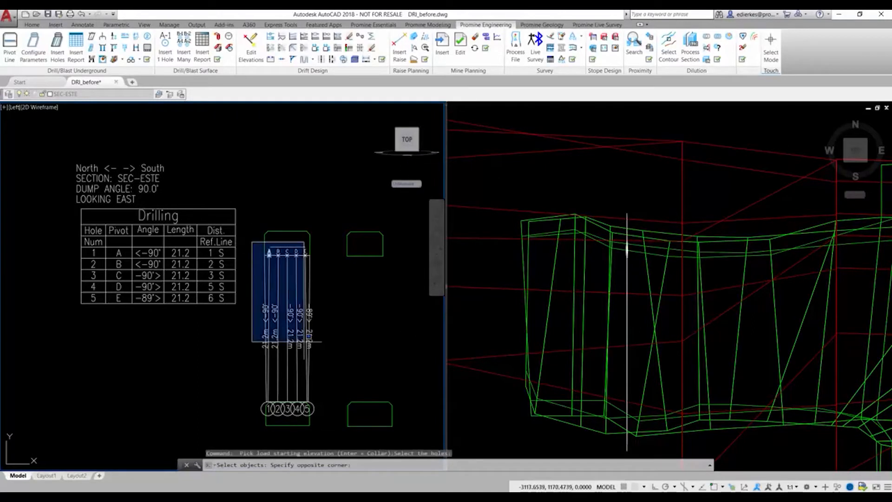
drag(253, 244, 330, 341)
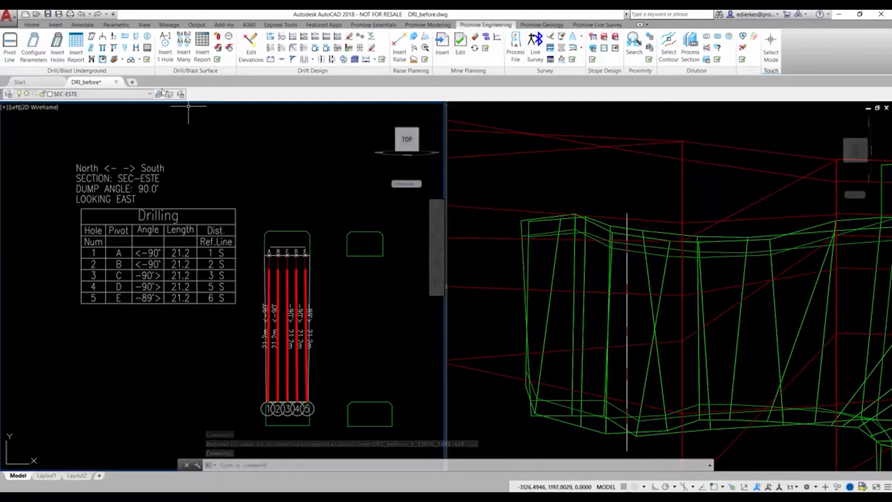
click(112, 59)
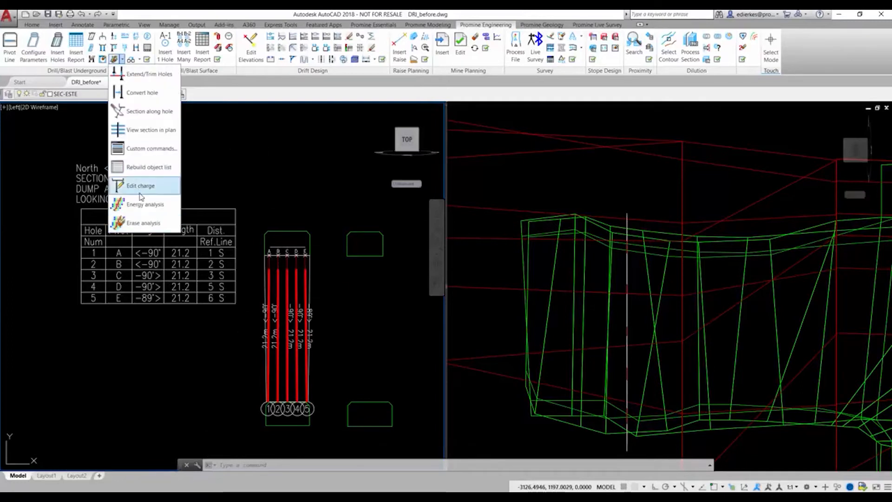
Run an energy analysis with working distance 2.00 and spacing 0.50.
click(145, 204)
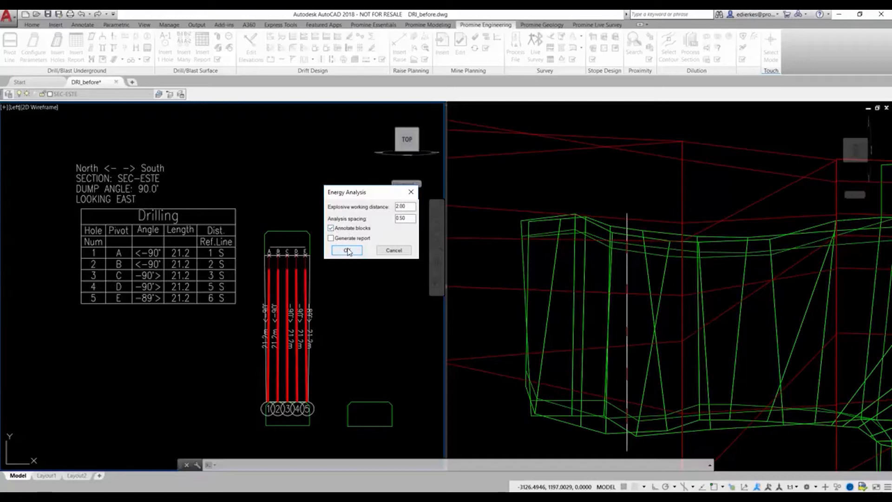
click(346, 251)
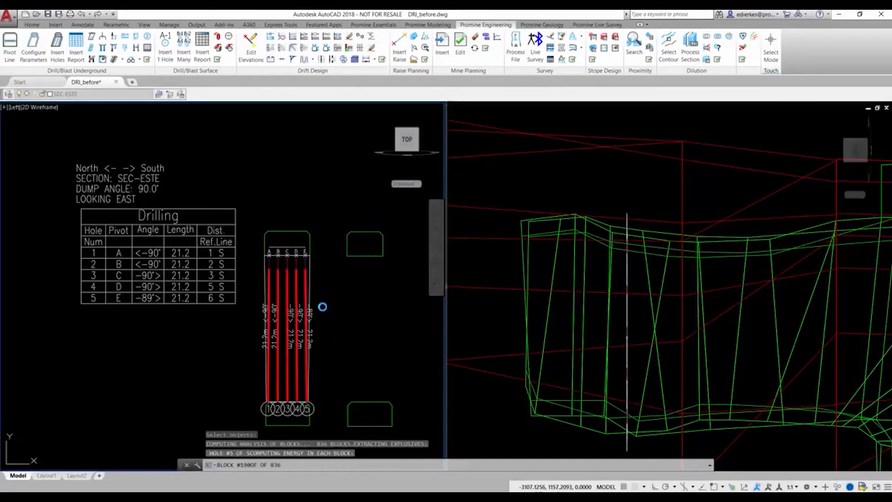
mouse_move(327, 302)
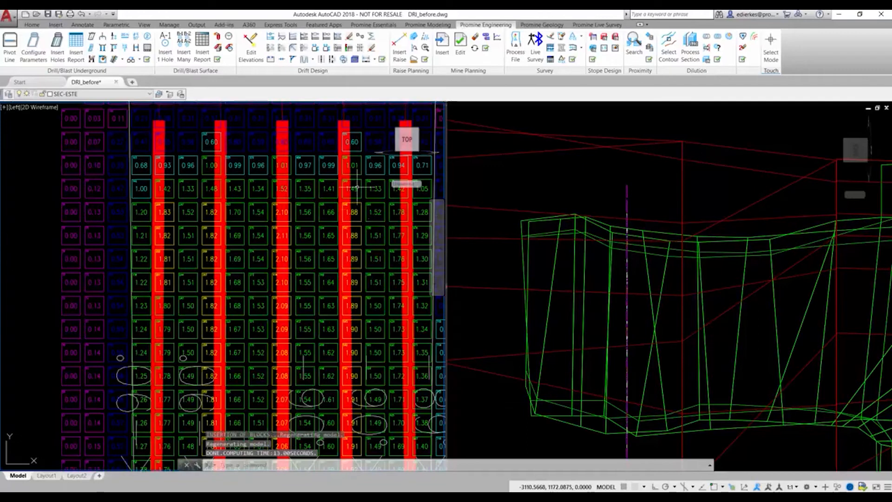
mouse_move(376, 334)
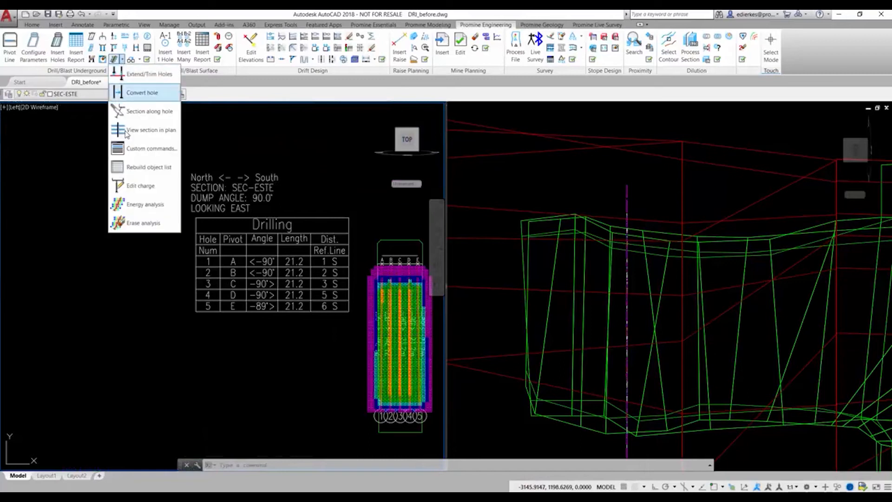
Erase the energy analysis and generate delay labels at the hole collars.
click(145, 205)
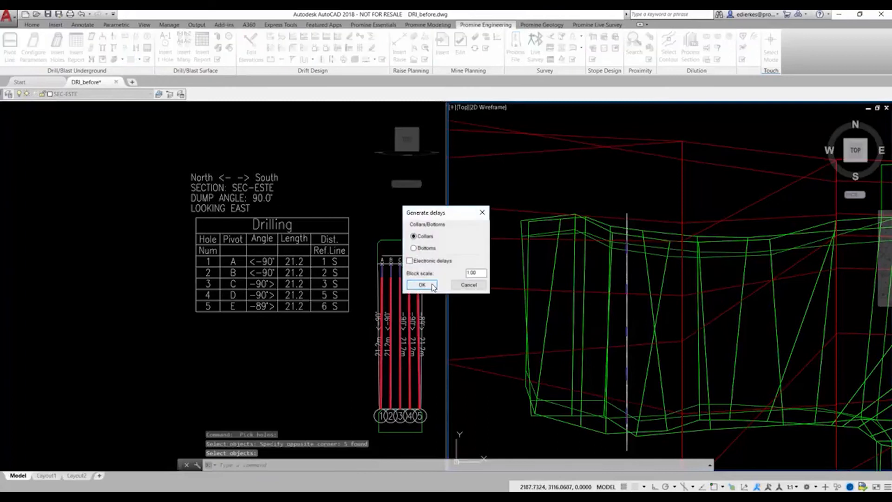
click(421, 285)
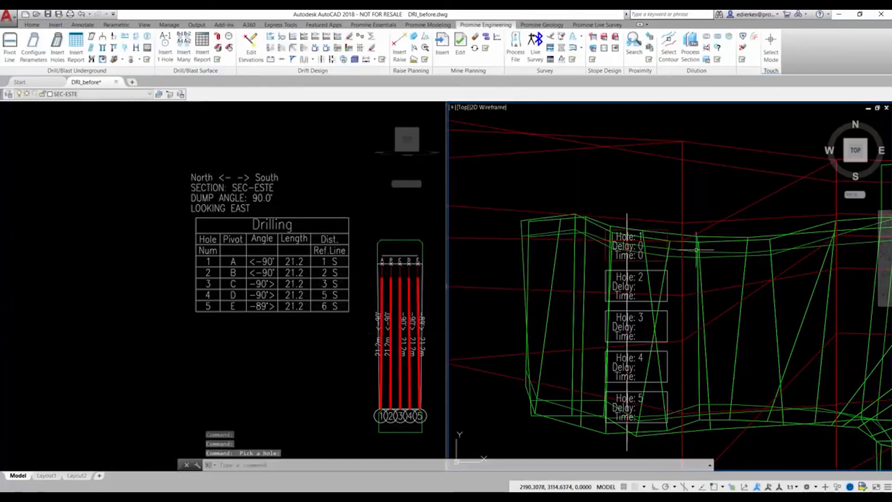
Give holes 2–5 delays 1–4 (times 25–100) using increment 1.
click(131, 59)
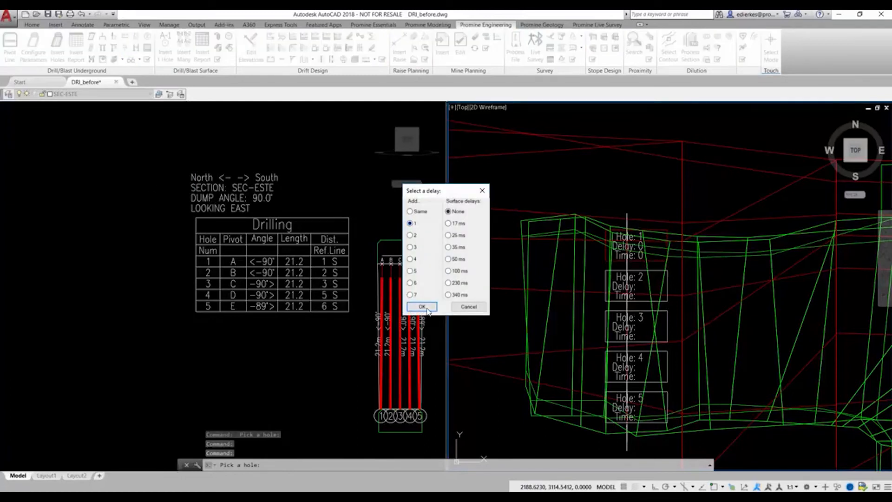
click(421, 306)
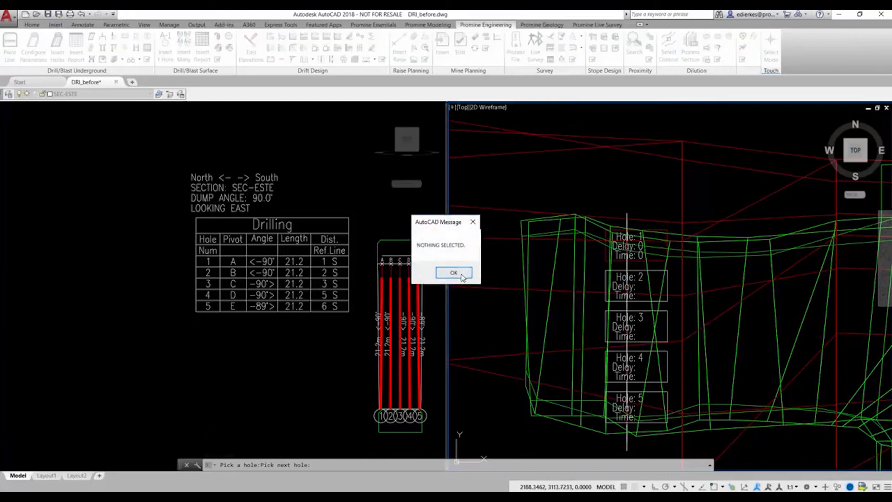
click(454, 272)
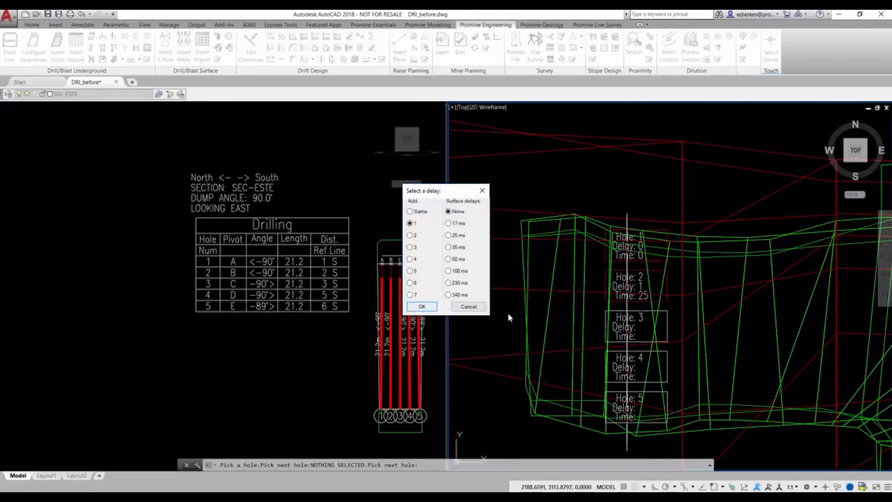
click(422, 306)
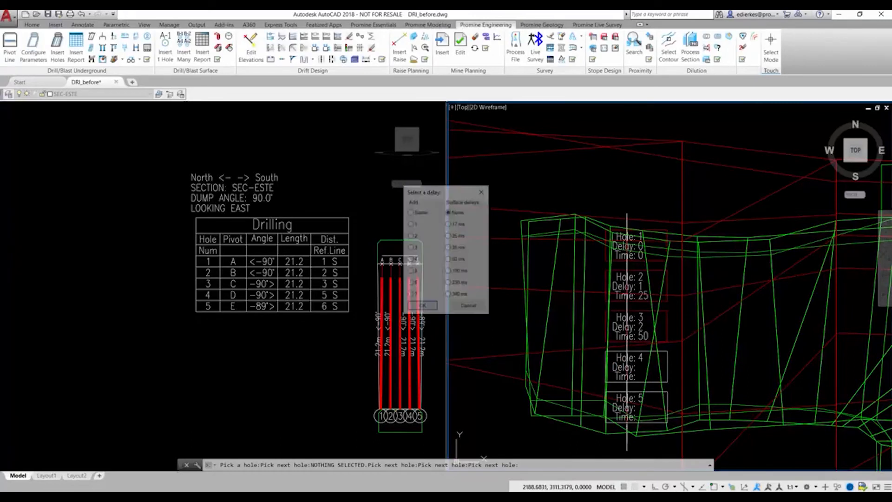
click(422, 305)
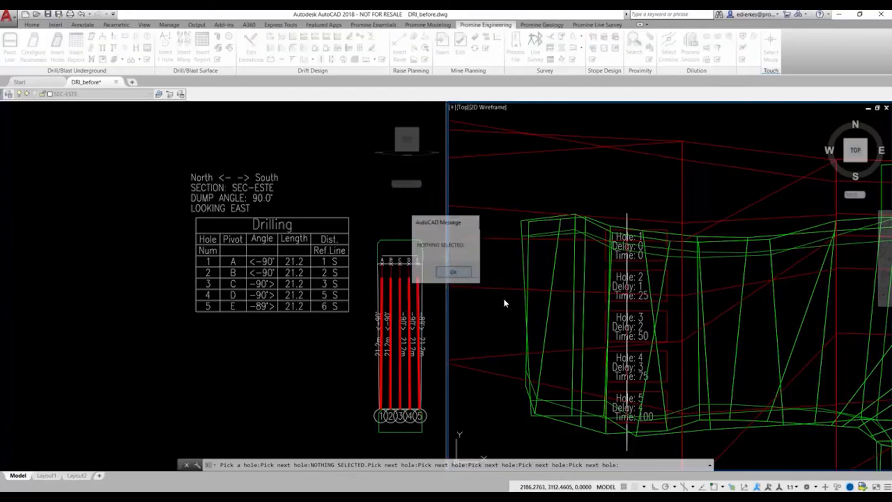
click(453, 272)
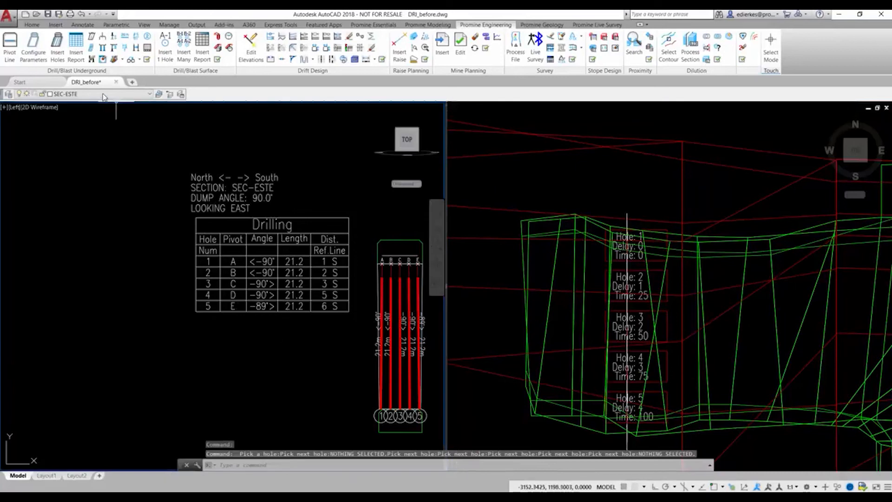
Insert a Blasting report and a stope summary with drilling and loading costs.
click(75, 44)
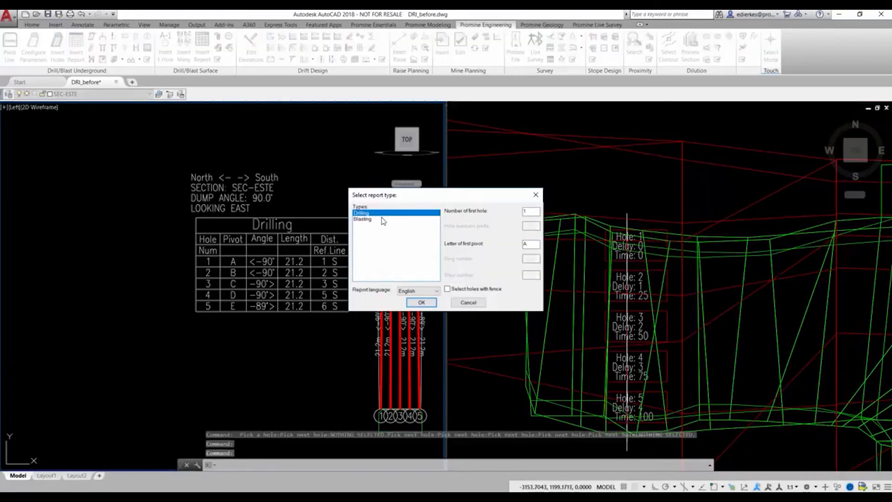
click(421, 303)
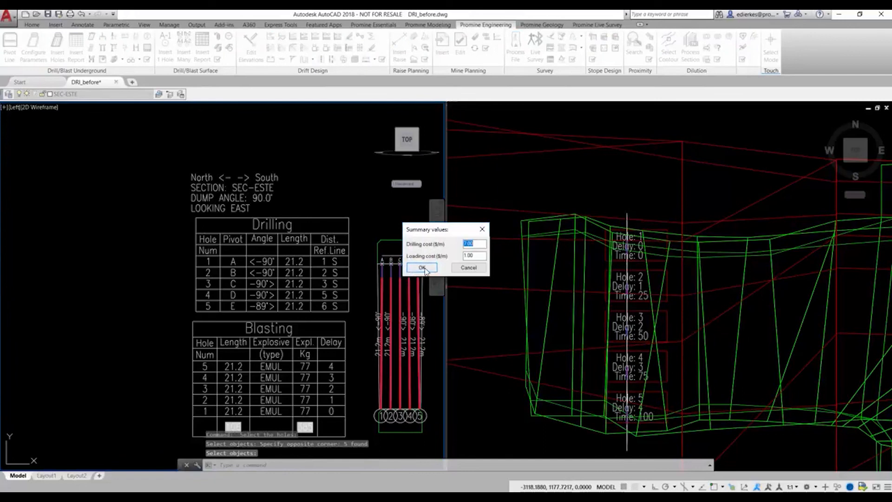
click(420, 268)
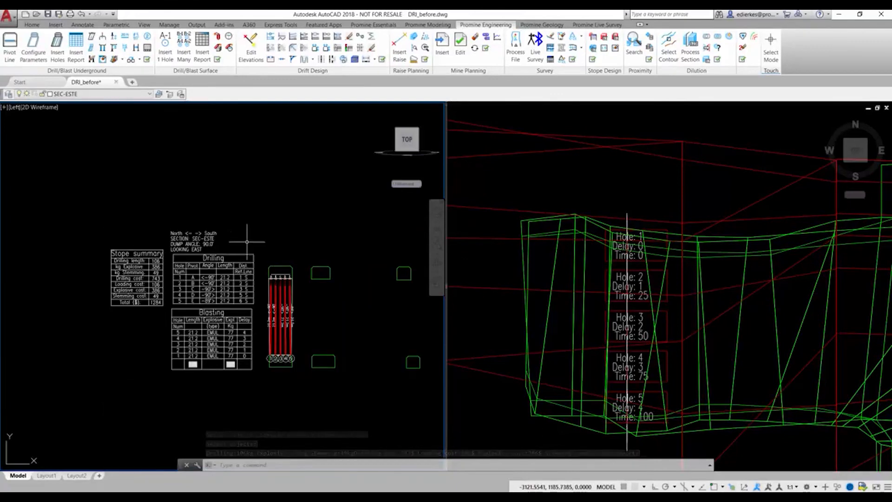
mouse_move(288, 216)
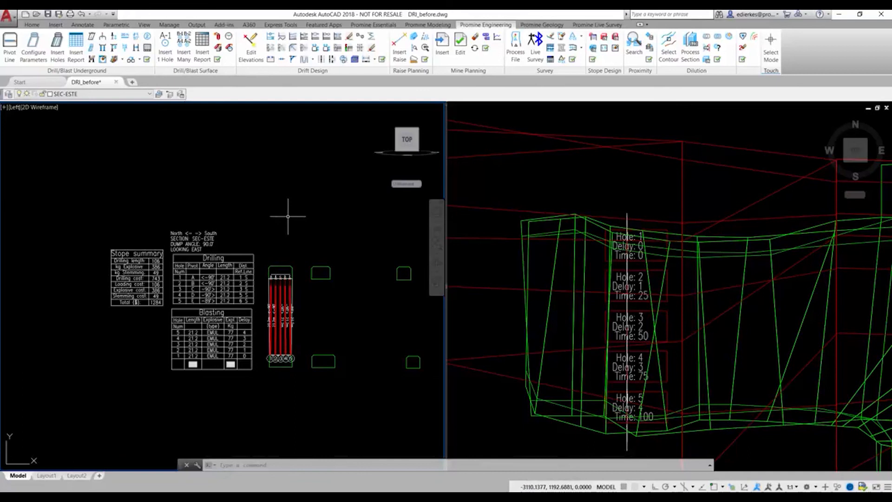
mouse_move(286, 229)
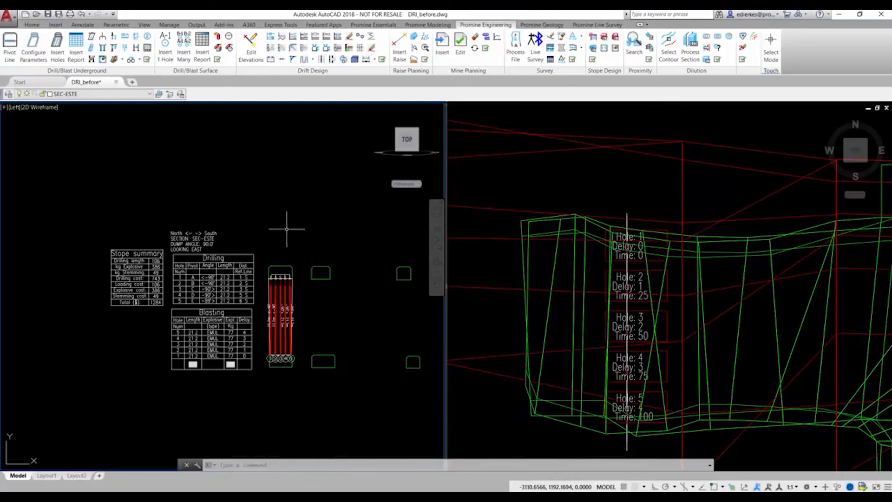